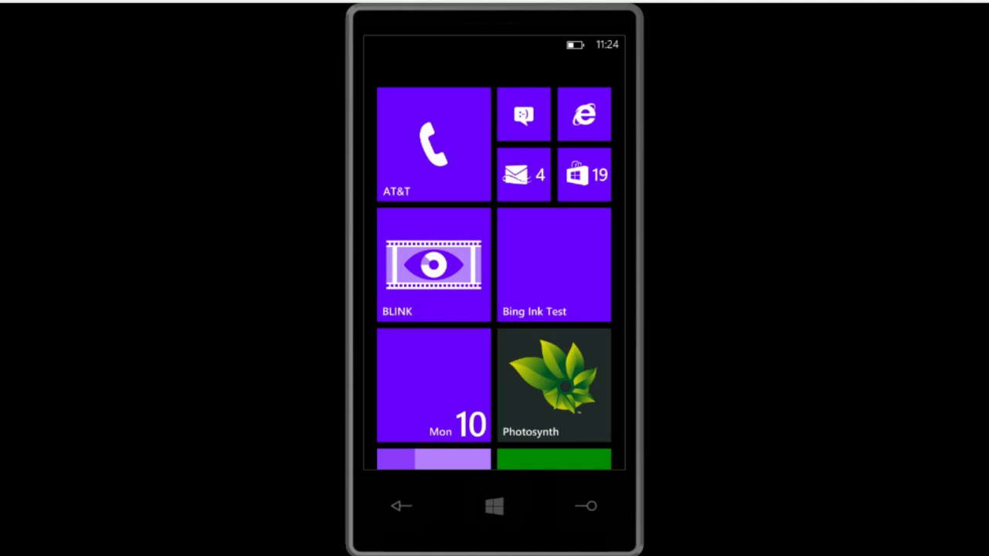
- Launch Blink from its Start screen tile and capture a burst of frames
{"action": "left_click", "coordinate": [553, 384]}
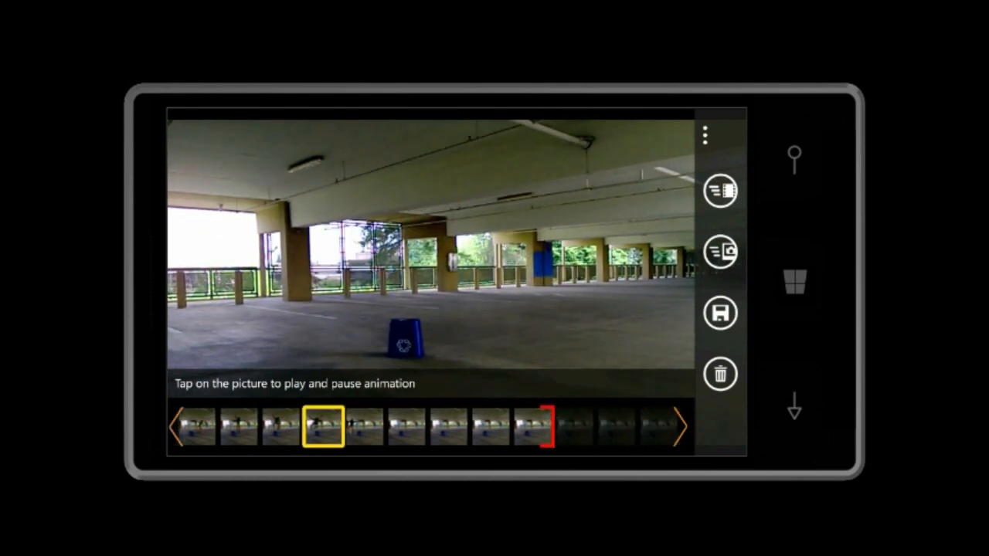
{"action": "left_click", "coordinate": [430, 240]}
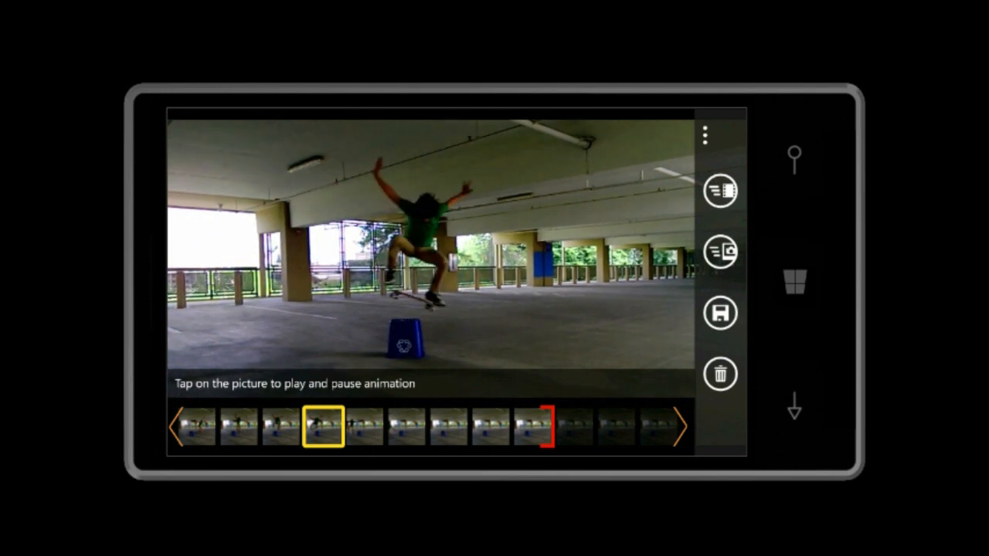
{"action": "left_click", "coordinate": [425, 255]}
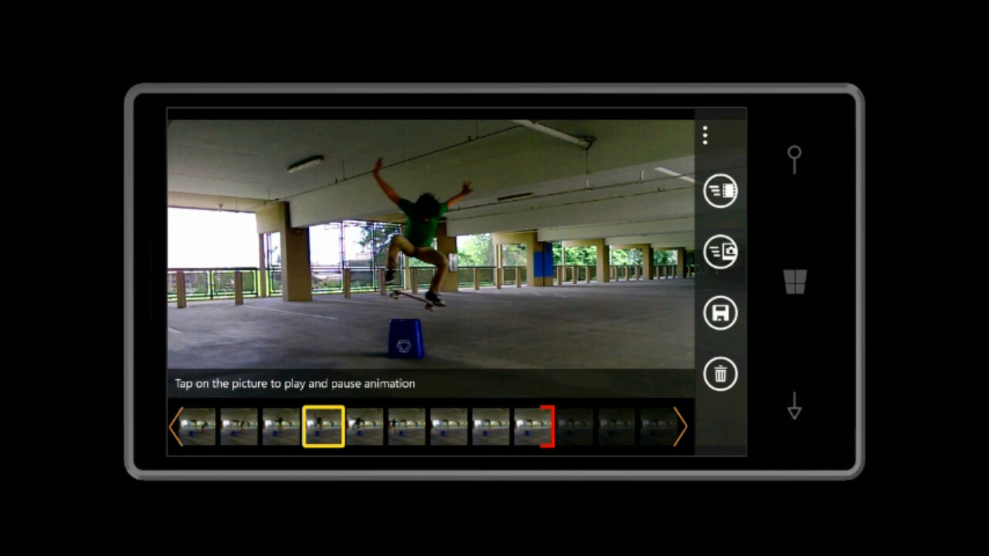
{"action": "left_click", "coordinate": [720, 313]}
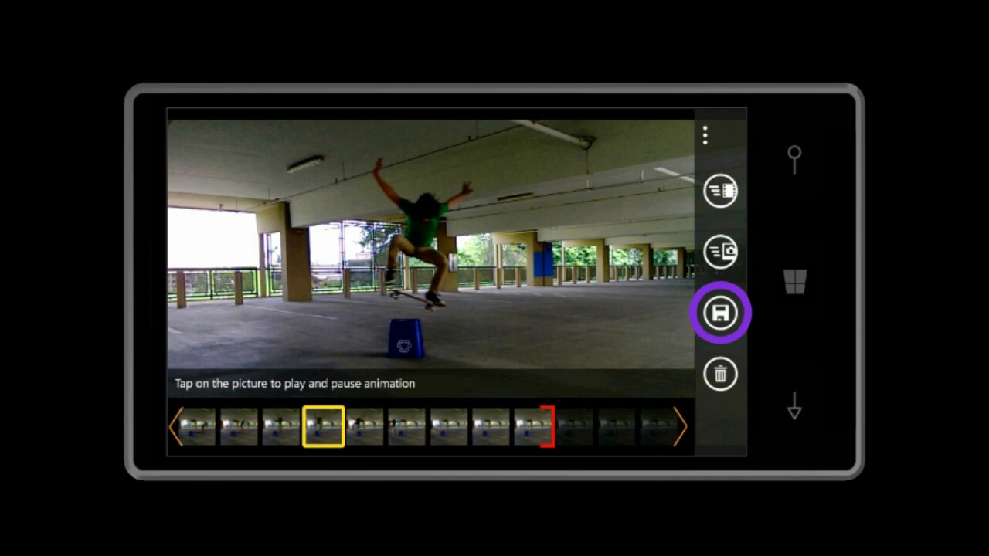
{"action": "left_click", "coordinate": [720, 312]}
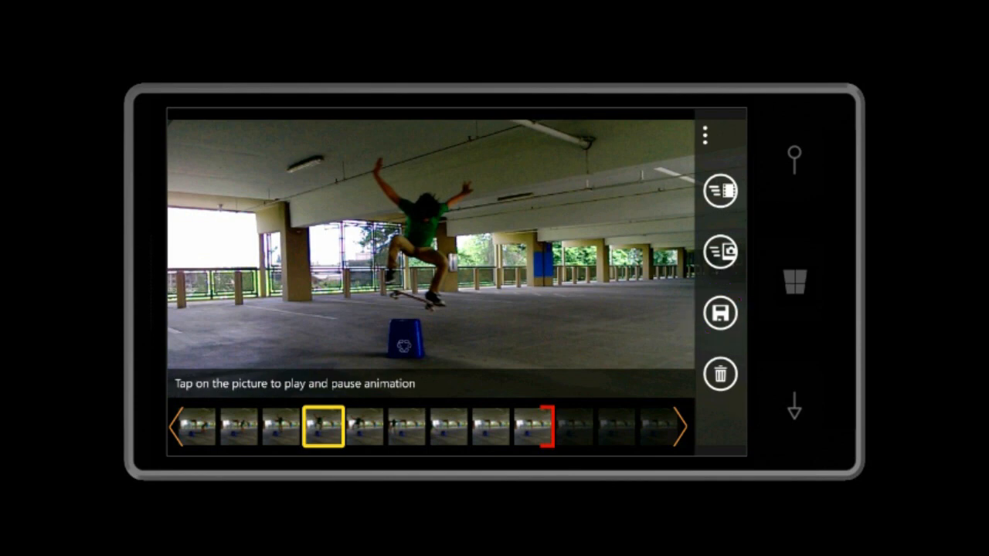
{"action": "left_click", "coordinate": [720, 374]}
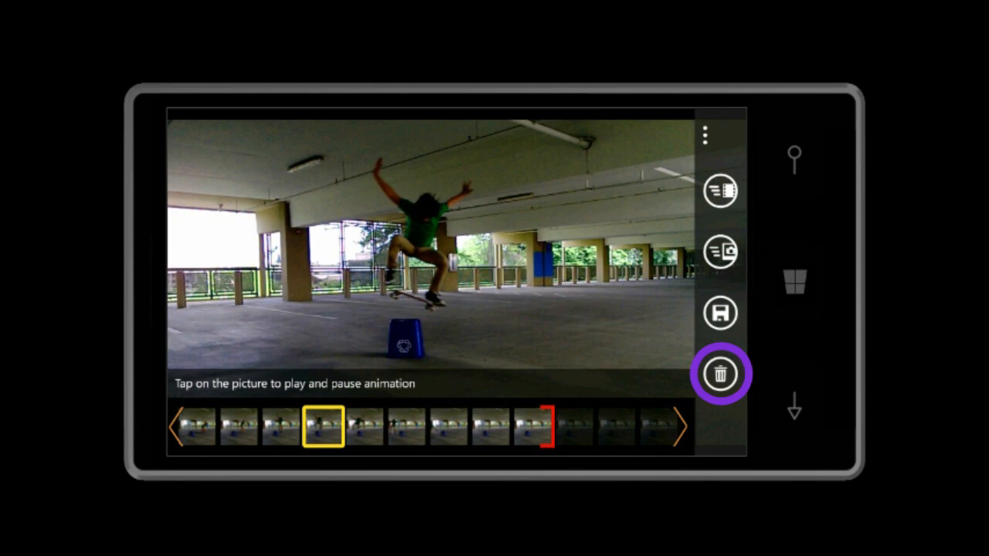
{"action": "left_click", "coordinate": [721, 372]}
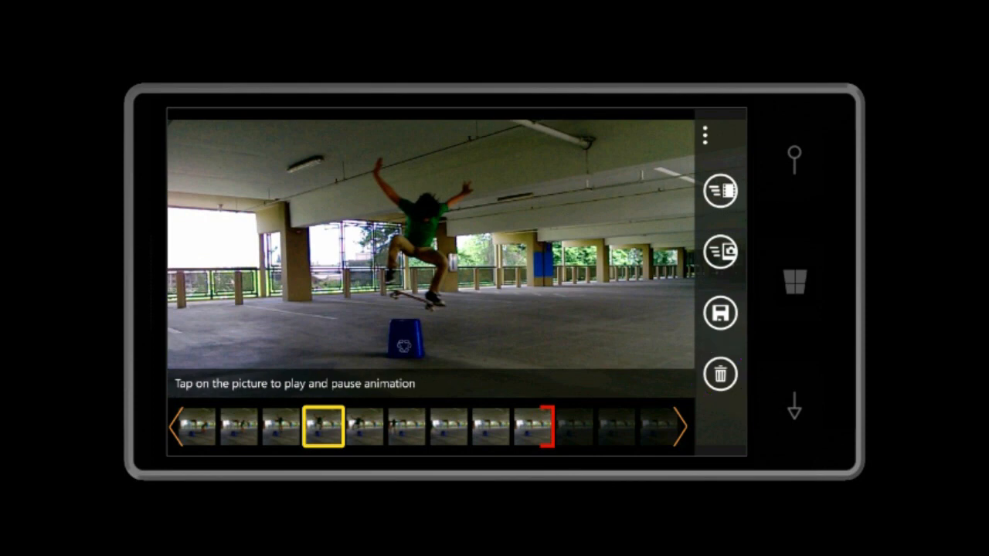
{"action": "left_click", "coordinate": [720, 251]}
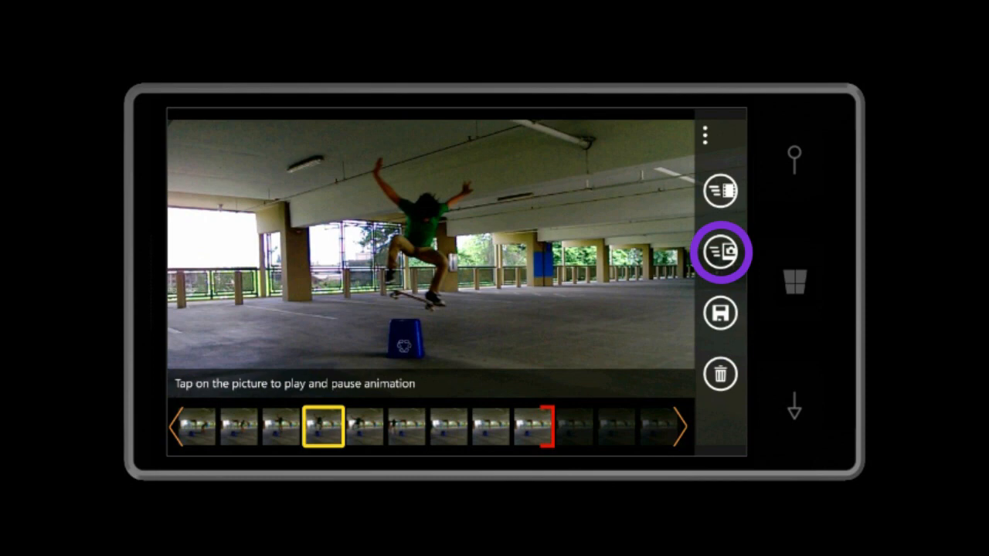
{"action": "left_click", "coordinate": [721, 189]}
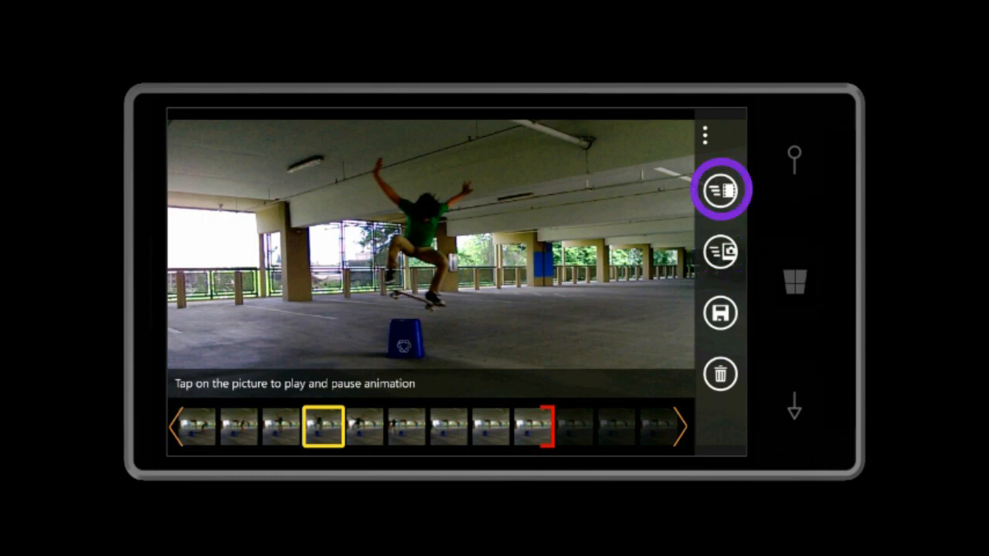
- Upload 'Awesome ollie!' as Public with Facebook sharing on, then view it on blink.so.cl
{"action": "left_click", "coordinate": [720, 188]}
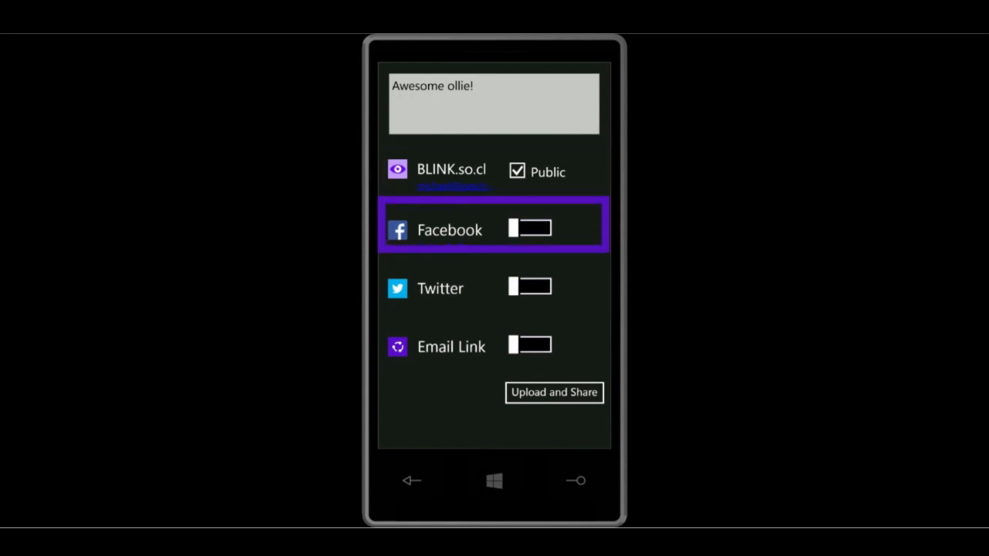
{"action": "left_click", "coordinate": [528, 229]}
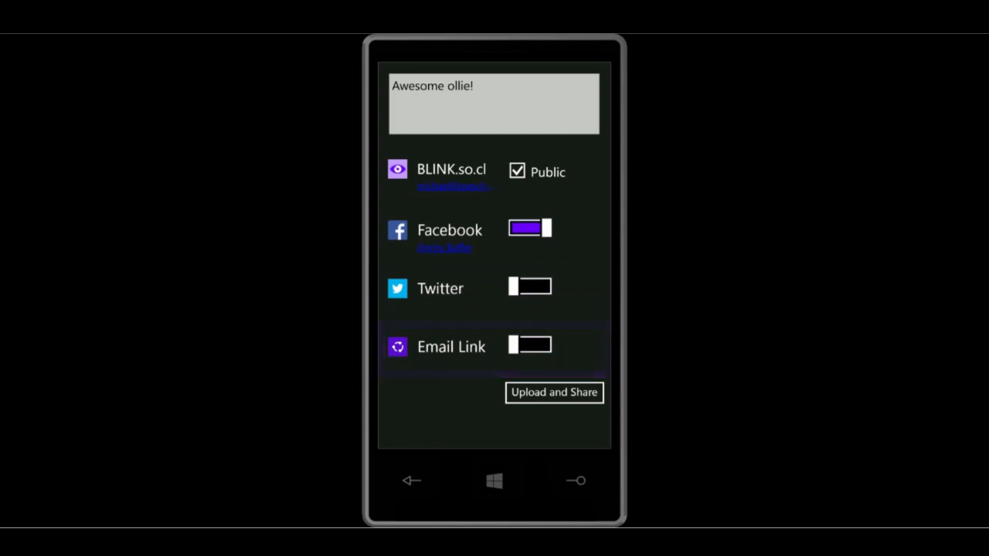
{"action": "left_click", "coordinate": [553, 393]}
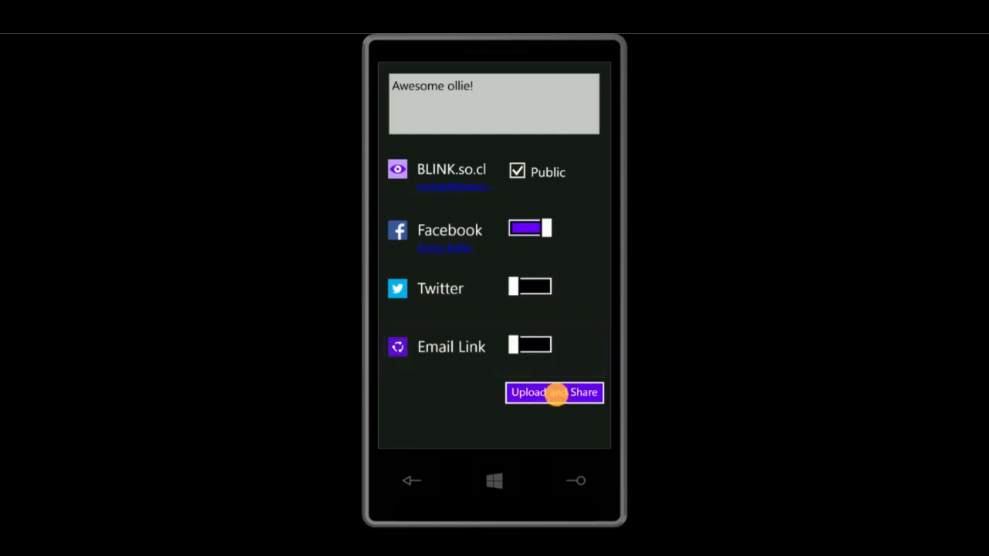
{"action": "left_click", "coordinate": [553, 392]}
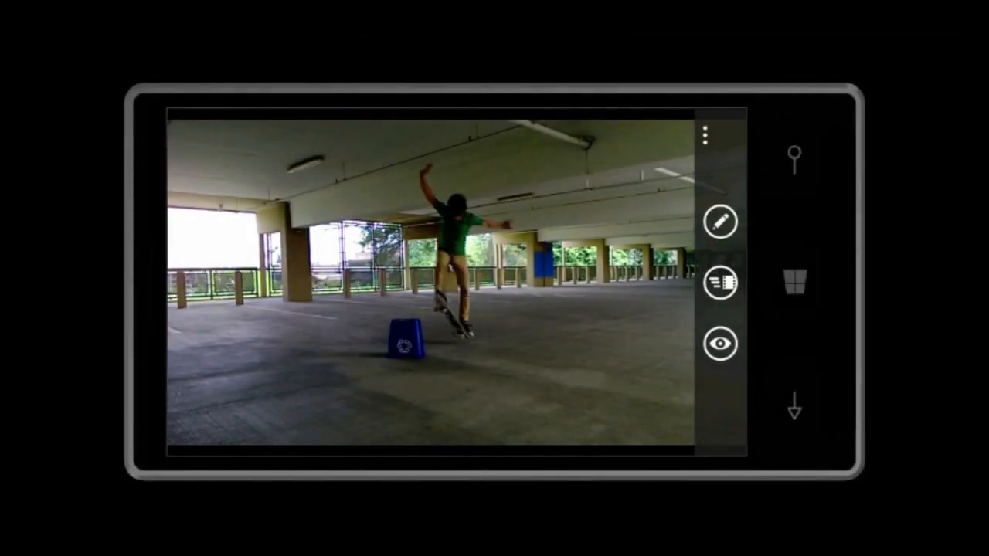
{"action": "left_click", "coordinate": [728, 345]}
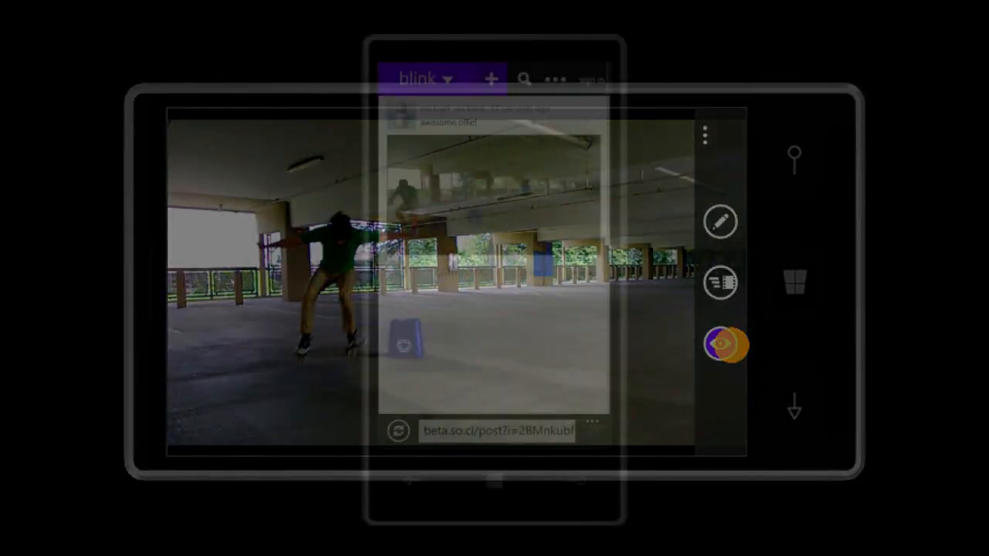